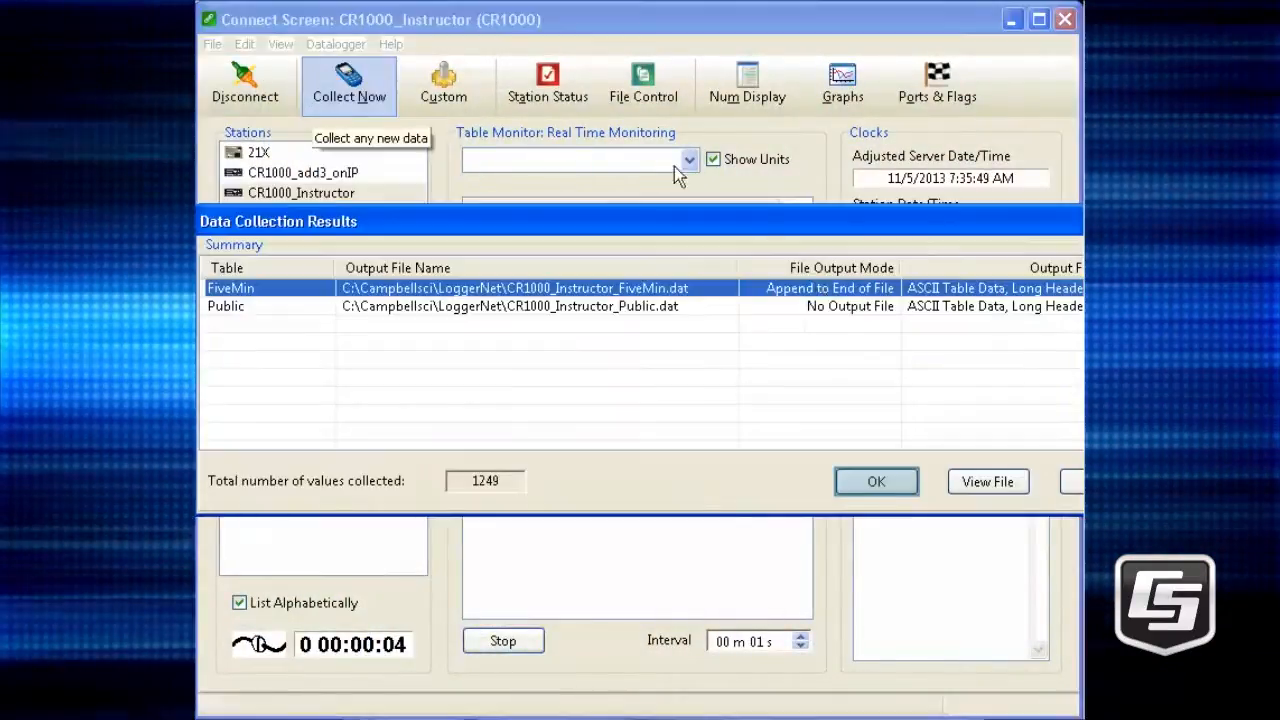
# Bring up the Datalogger menu listing the datalogger operations.
pyautogui.click(336, 44)
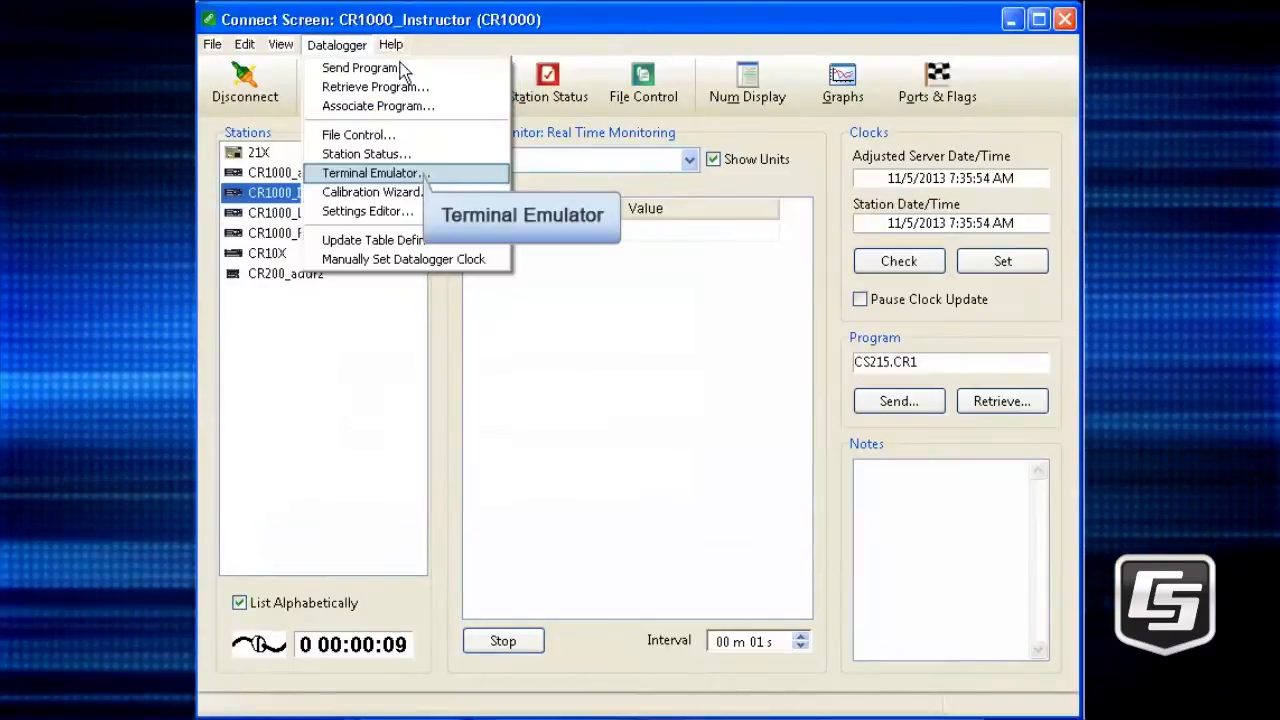
# Start a Terminal Emulator session with CR1000_Instructor at the CR1000> prompt.
pyautogui.click(375, 172)
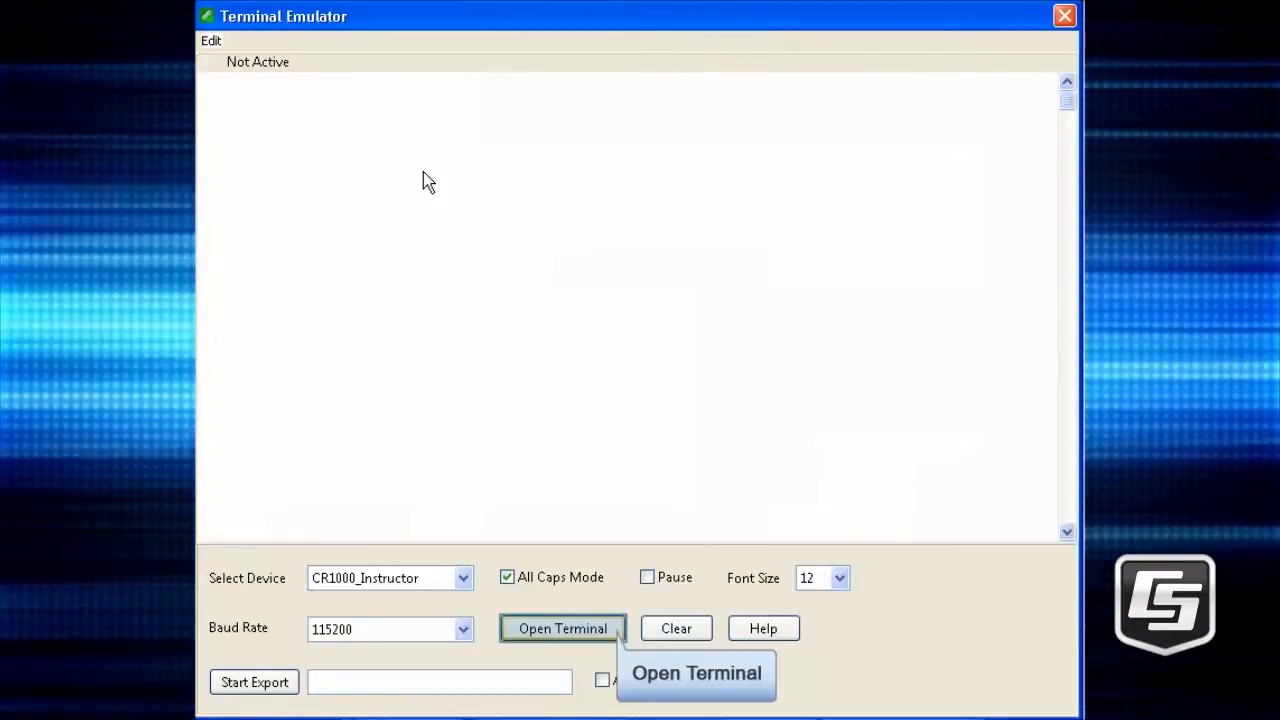
pyautogui.click(562, 628)
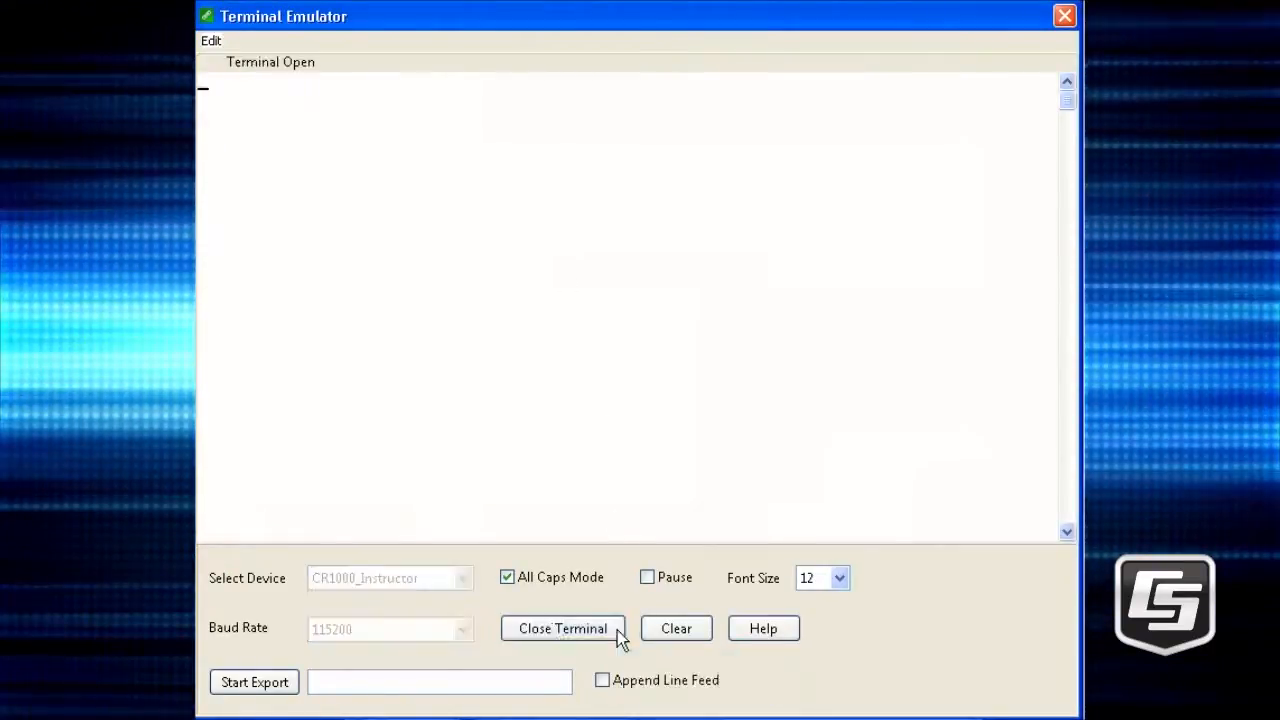
pyautogui.moveTo(364, 344)
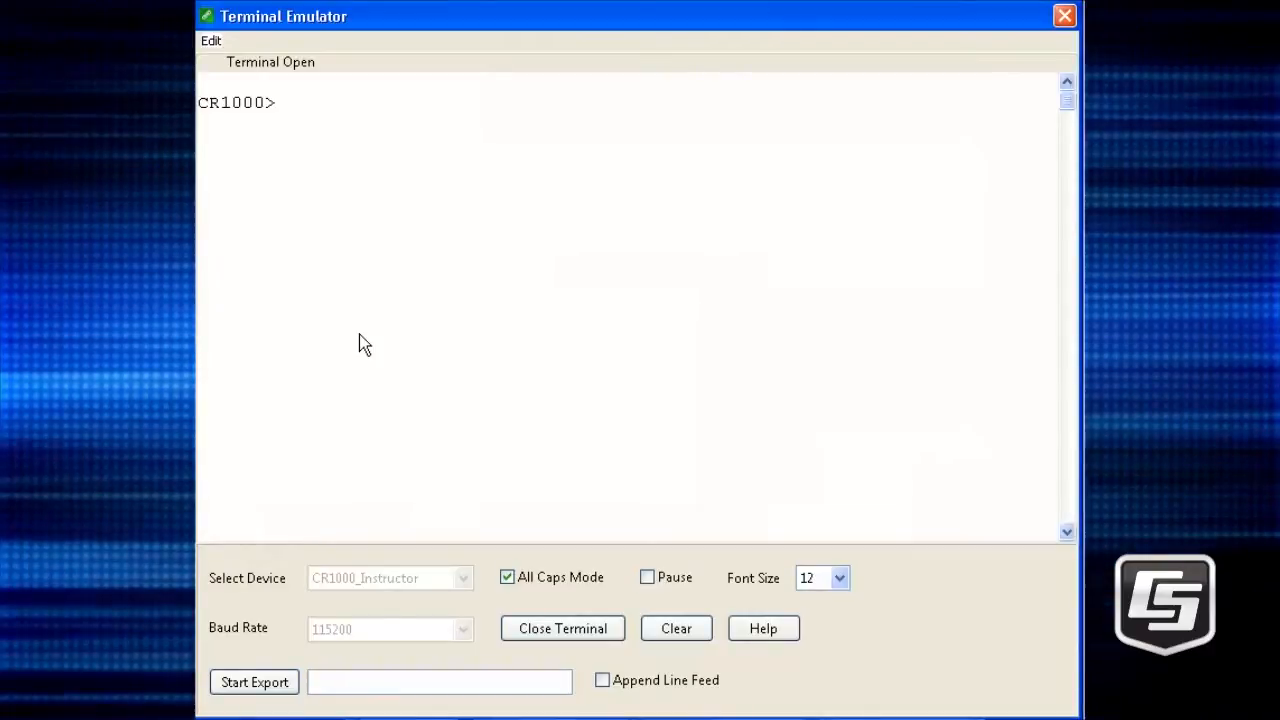
# Enter sniffer mode with W and select port 12 (SDI-12) to watch.
pyautogui.write('W')
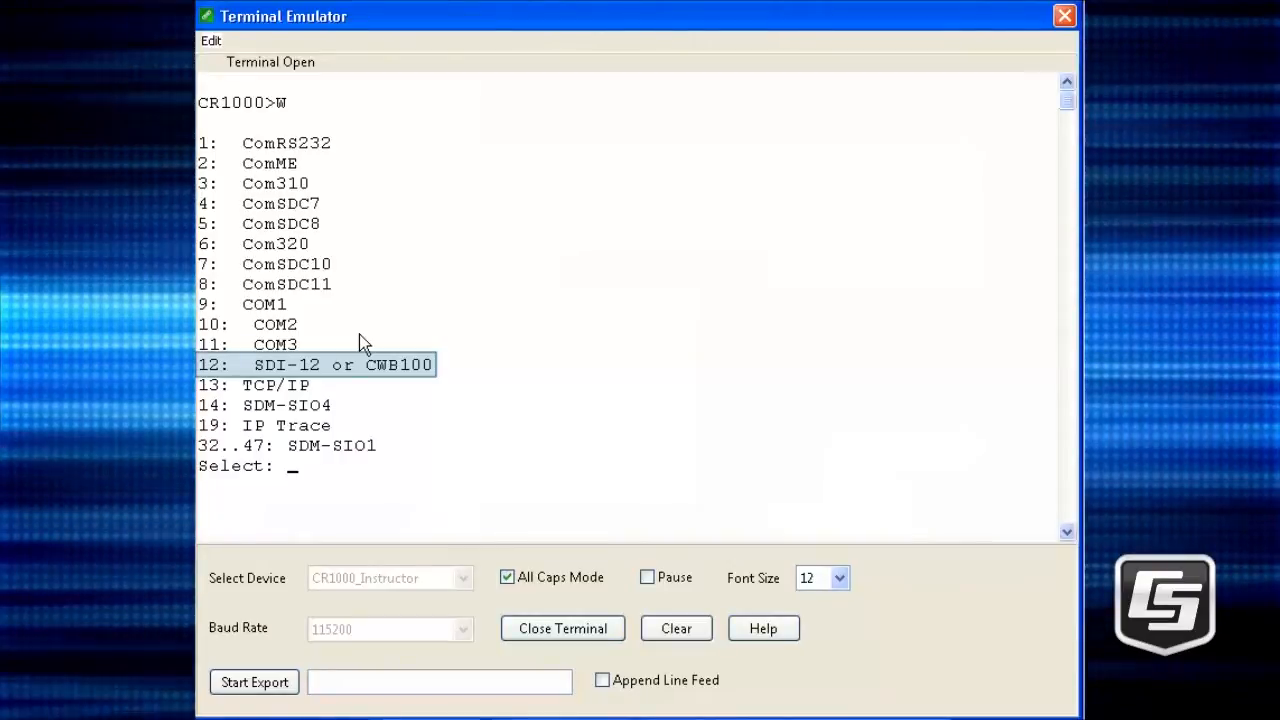
pyautogui.write('12')
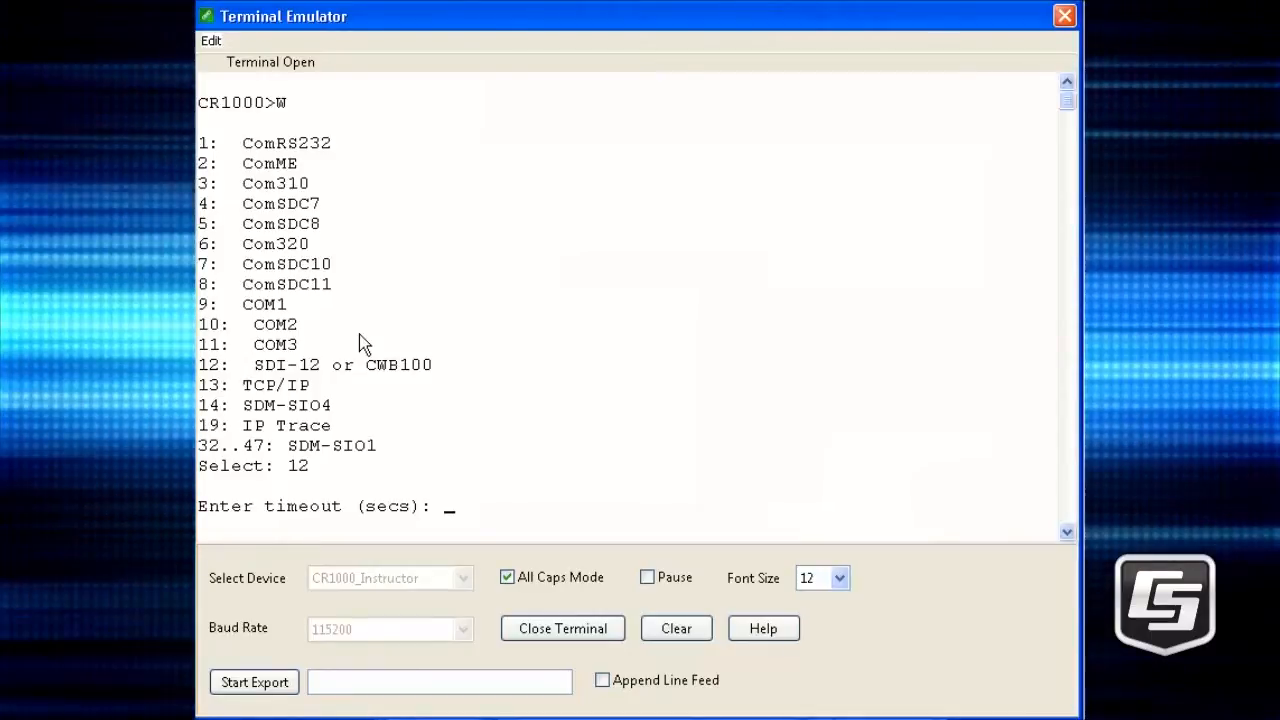
# Watch SDI-12 traffic with a 60-second timeout, then disconnect from CR1000_Instructor.
pyautogui.write('60')
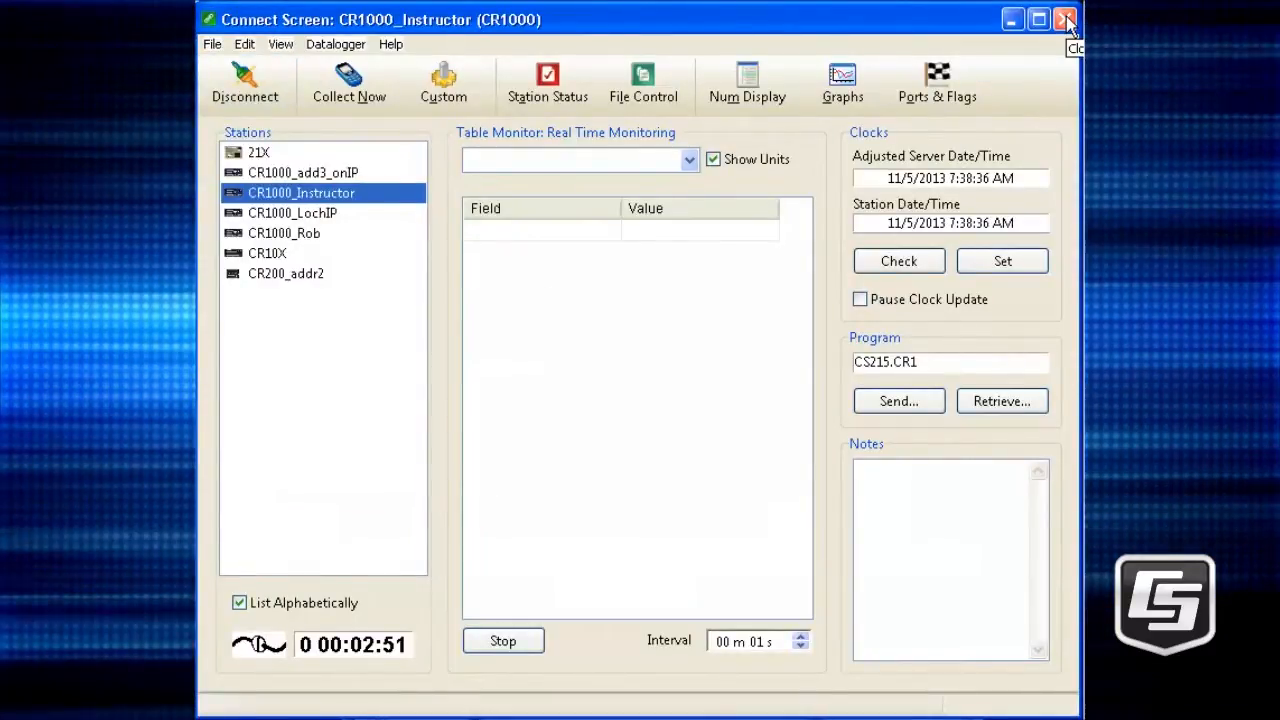
pyautogui.click(245, 83)
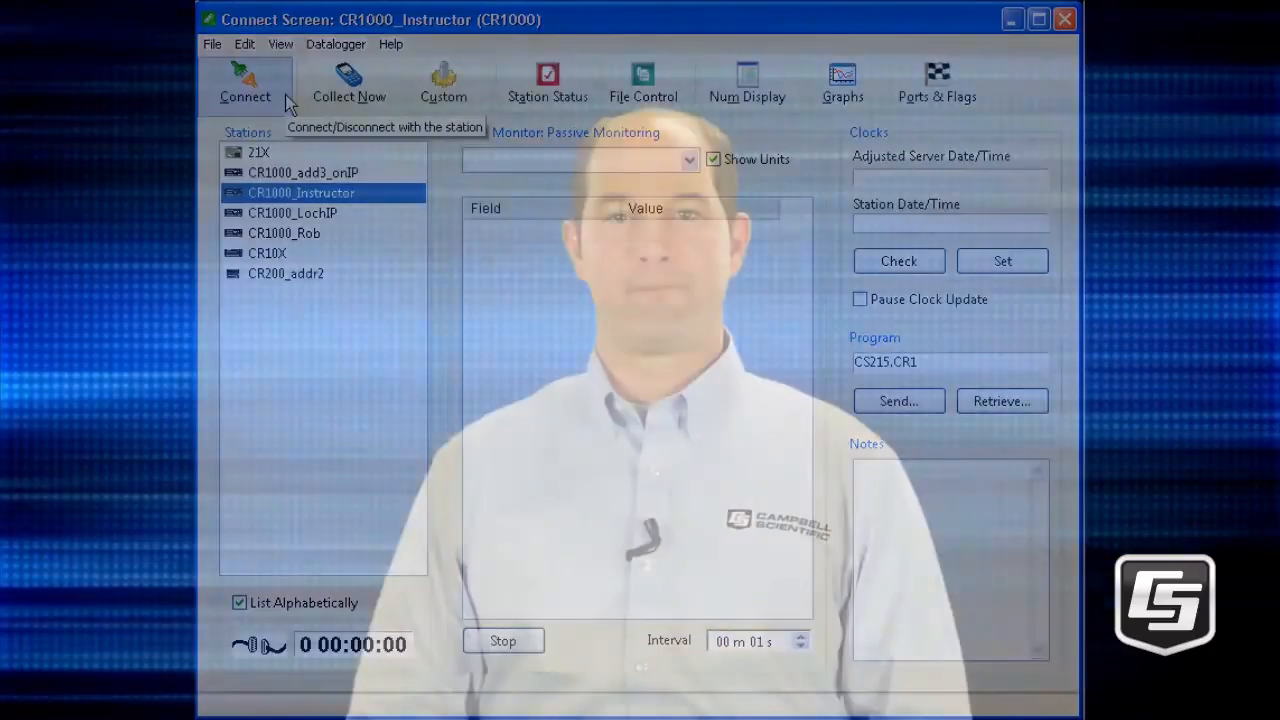